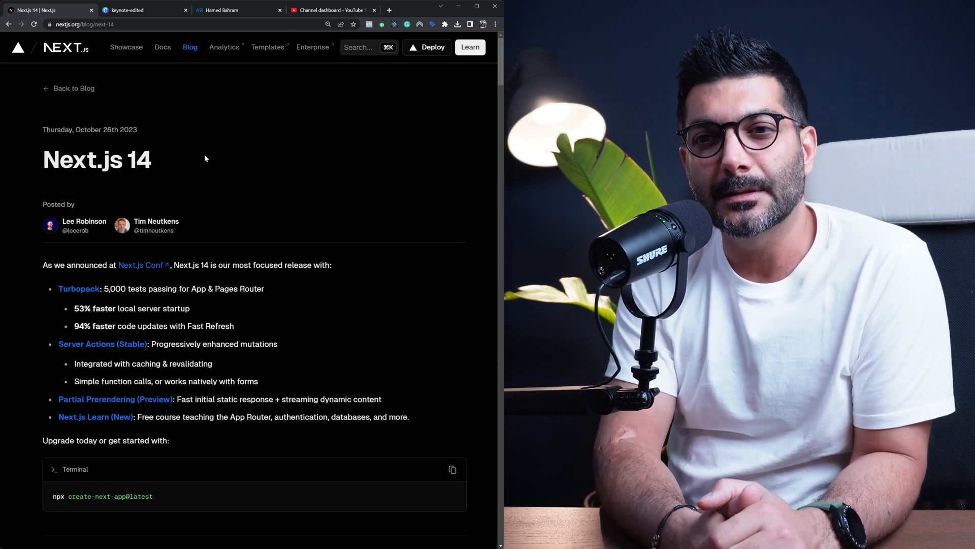
{"action": "mouse_move", "coordinate": [315, 116]}
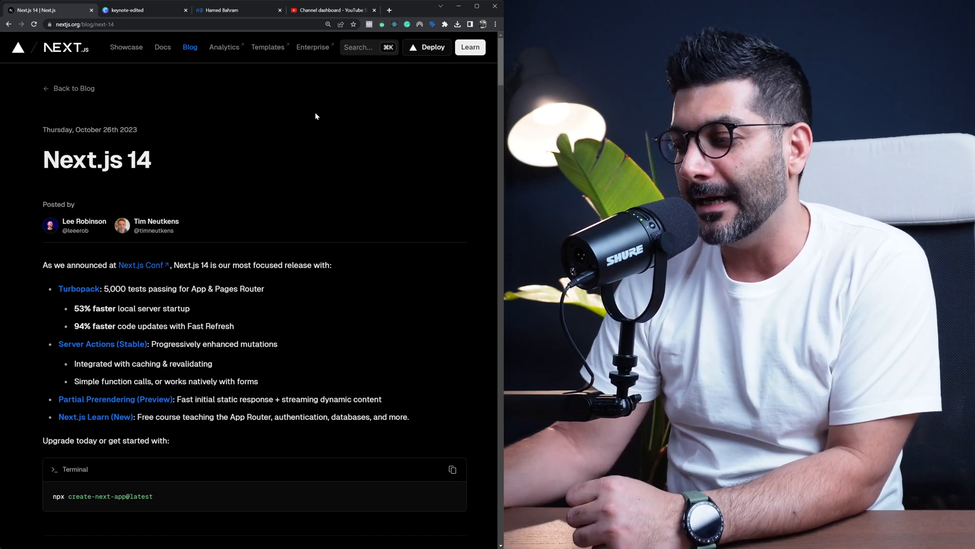
Step: Switch from the Next.js 14 blog post to the 'keynote-edited' Canva slide of community members
{"action": "left_click", "coordinate": [143, 10]}
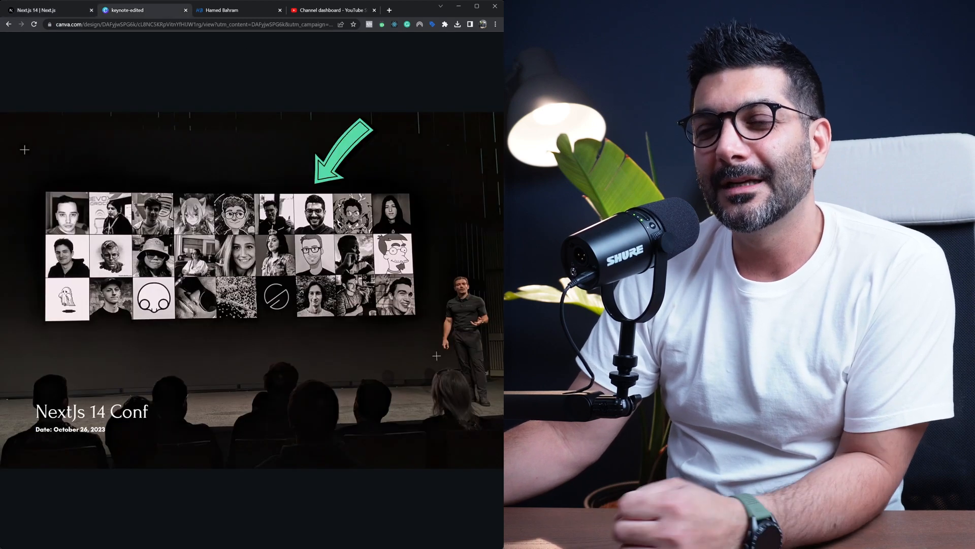